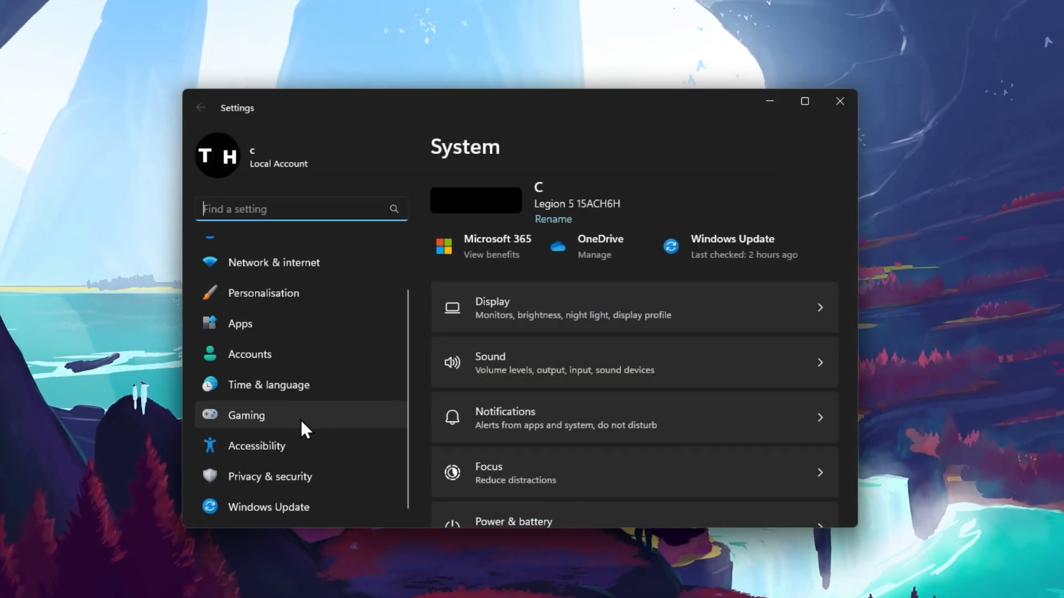
- In Privacy & security > Camera, enable Camera access and Let desktop apps access your camera
{"action": "left_click", "coordinate": [270, 477]}
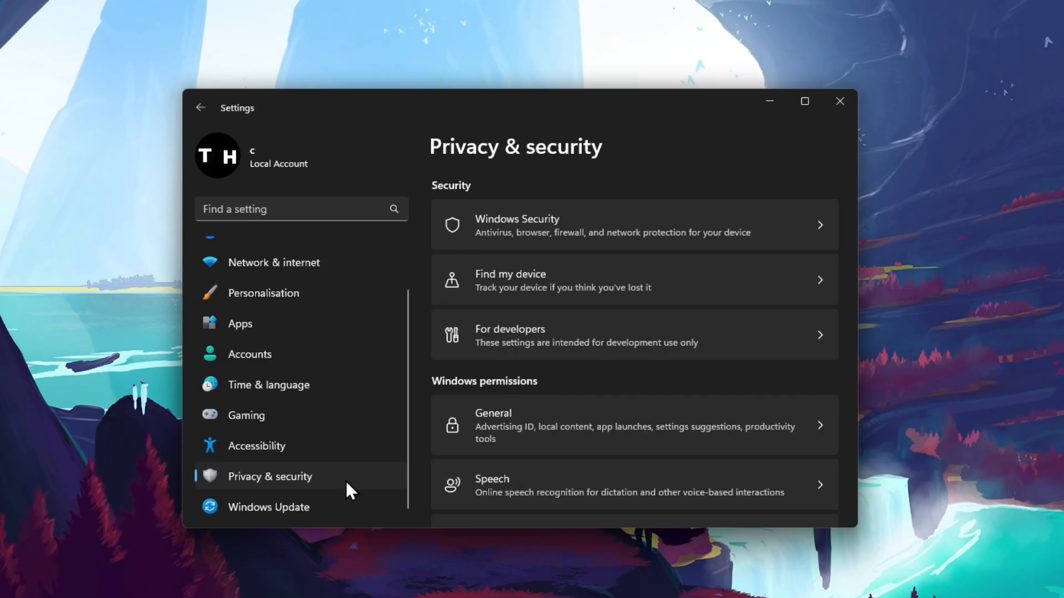
{"action": "scroll", "scroll_direction": "down", "scroll_amount": 3}
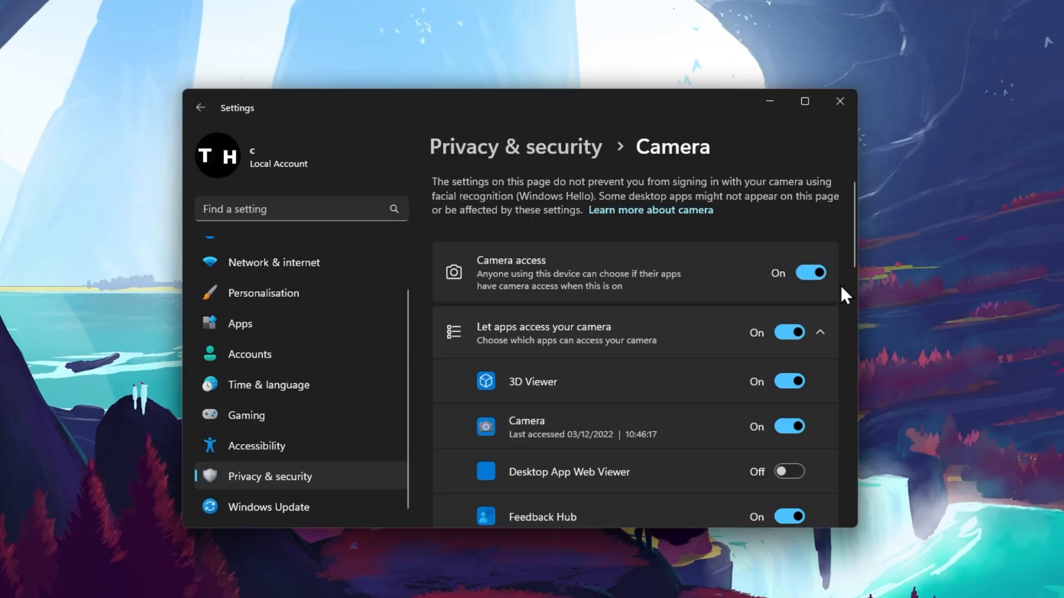
{"action": "scroll", "scroll_direction": "down", "scroll_amount": 3}
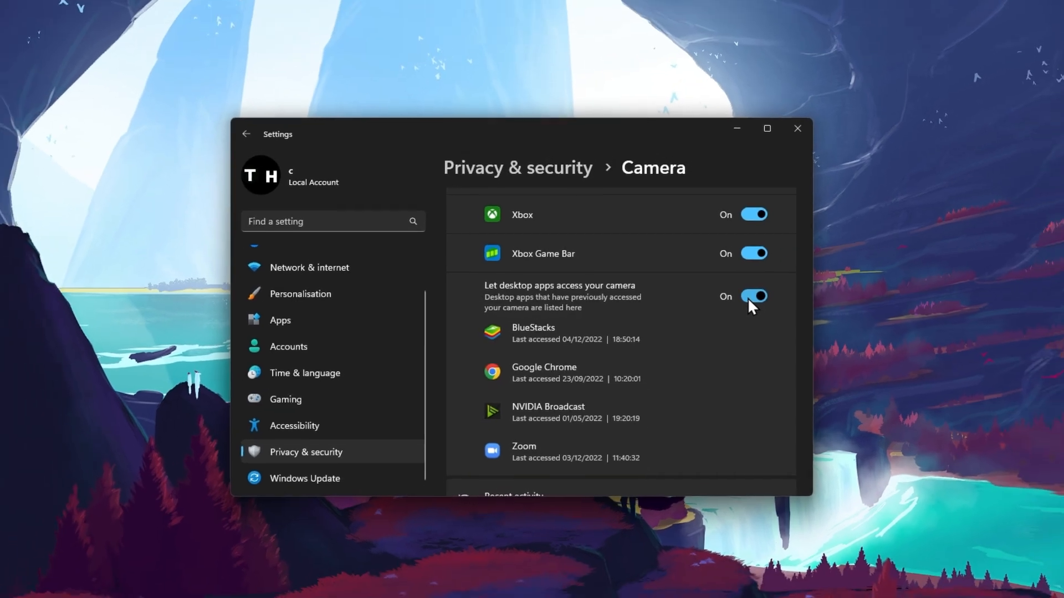
{"action": "left_click", "coordinate": [360, 585]}
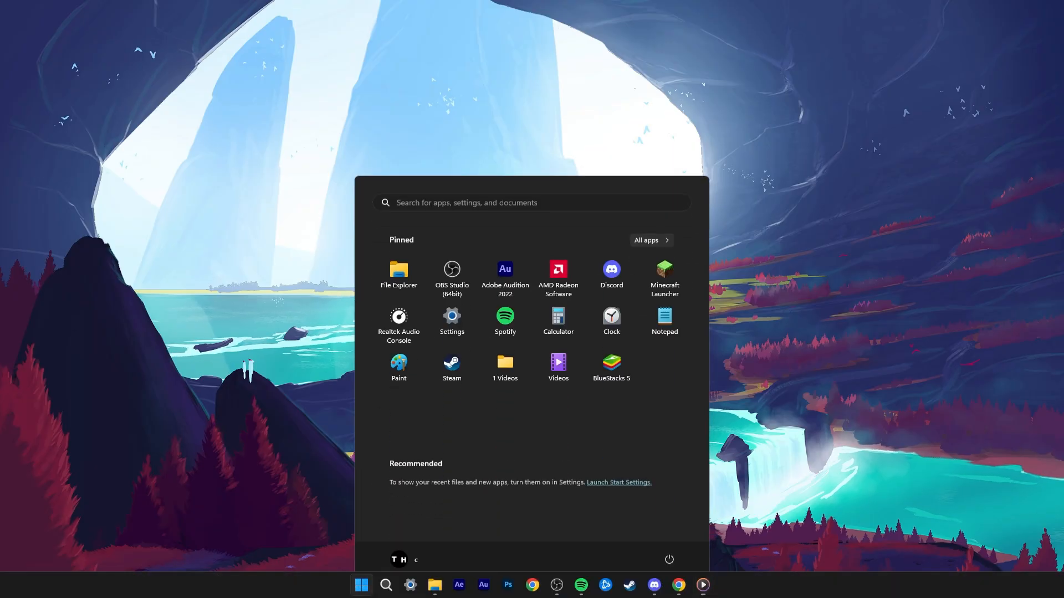
- From Device Manager, update the Integrated Camera driver using Search automatically for drivers
{"action": "type", "text": "device manager"}
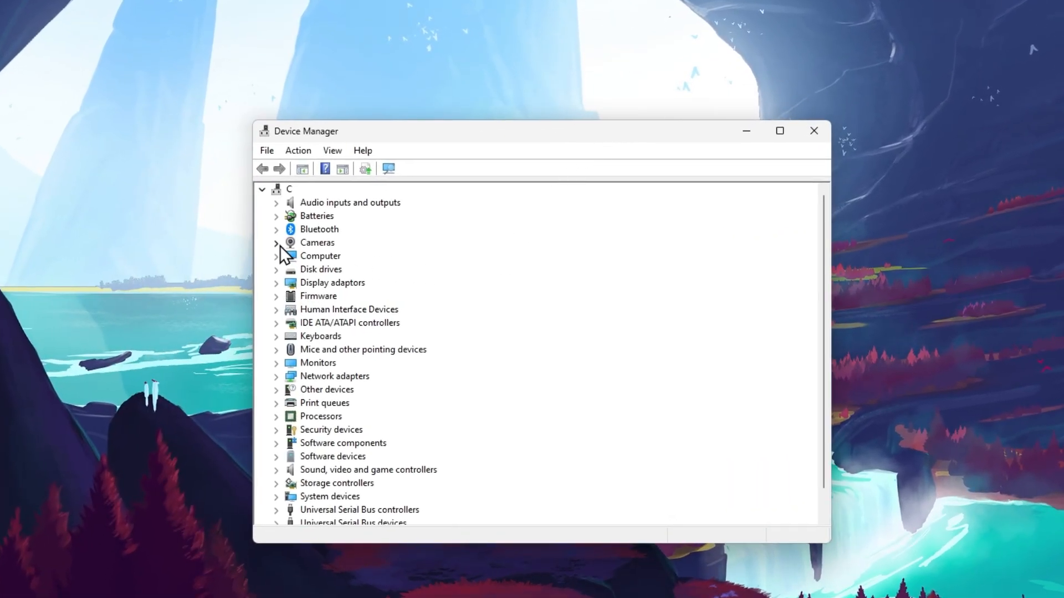
{"action": "right_click", "coordinate": [350, 256]}
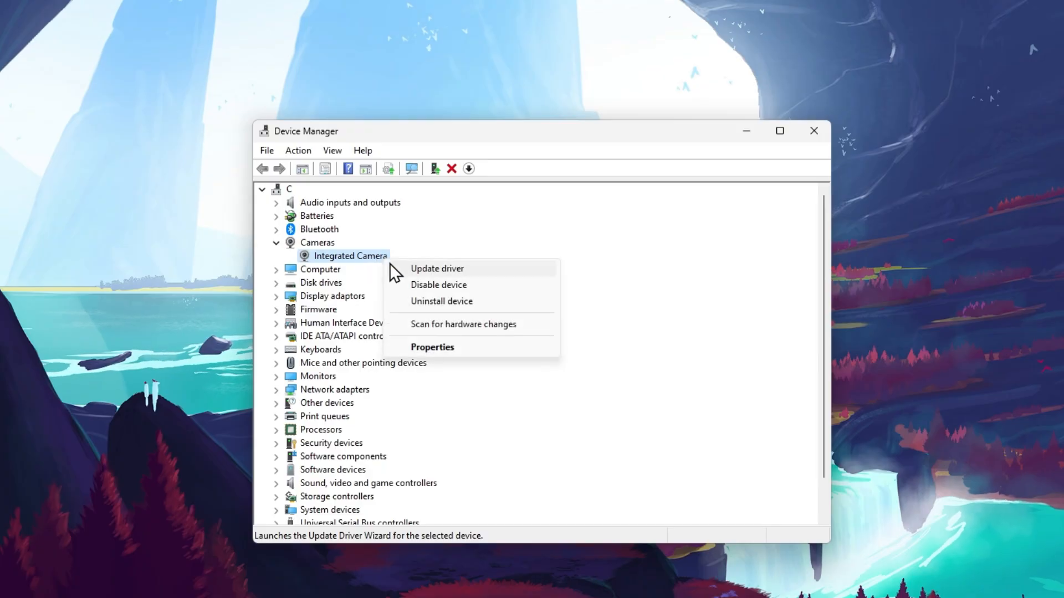
{"action": "left_click", "coordinate": [437, 268]}
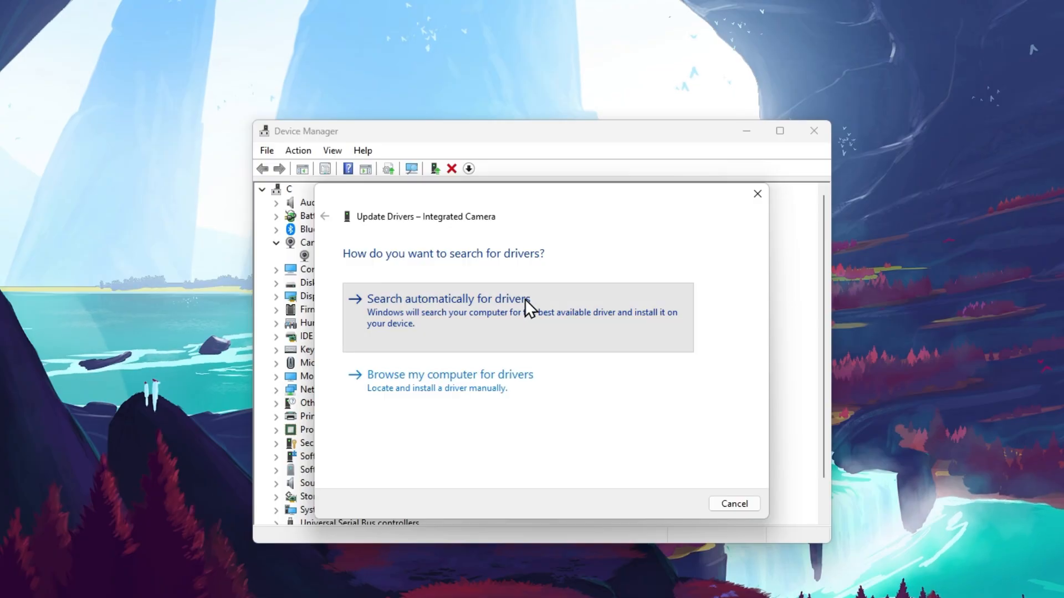
{"action": "mouse_move", "coordinate": [538, 317]}
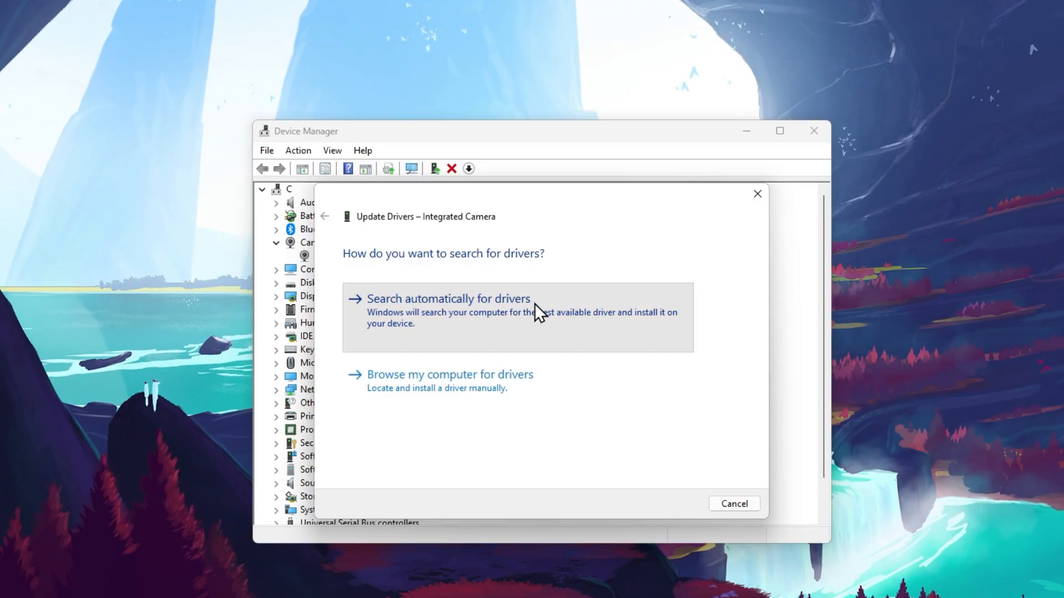
{"action": "left_click", "coordinate": [757, 194]}
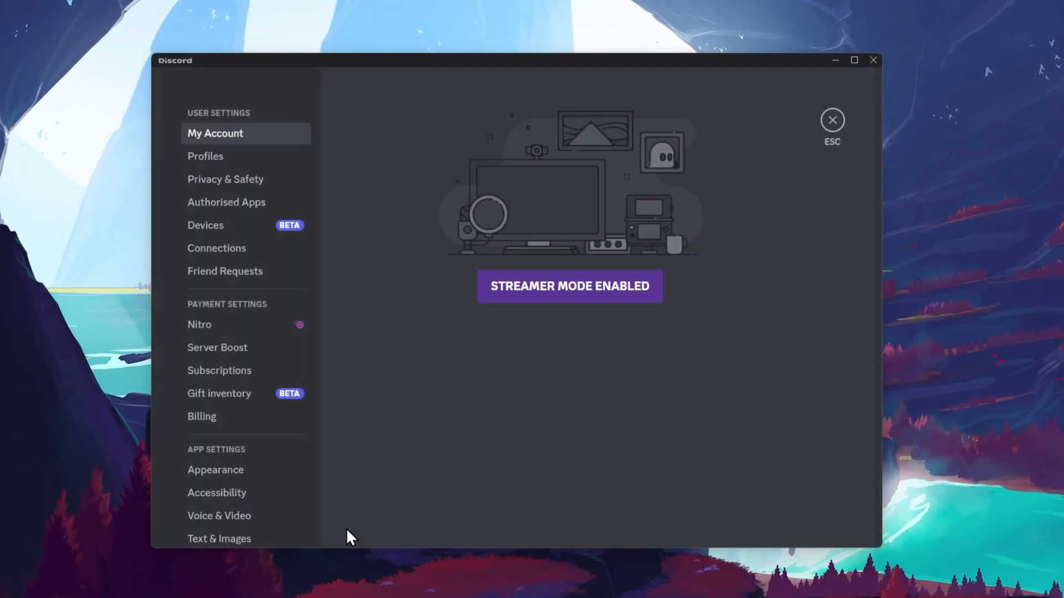
- In Voice & Video settings, keep Integrated Camera selected and turn off H.264 Hardware Acceleration under Advanced
{"action": "scroll", "scroll_direction": "down", "scroll_amount": 3}
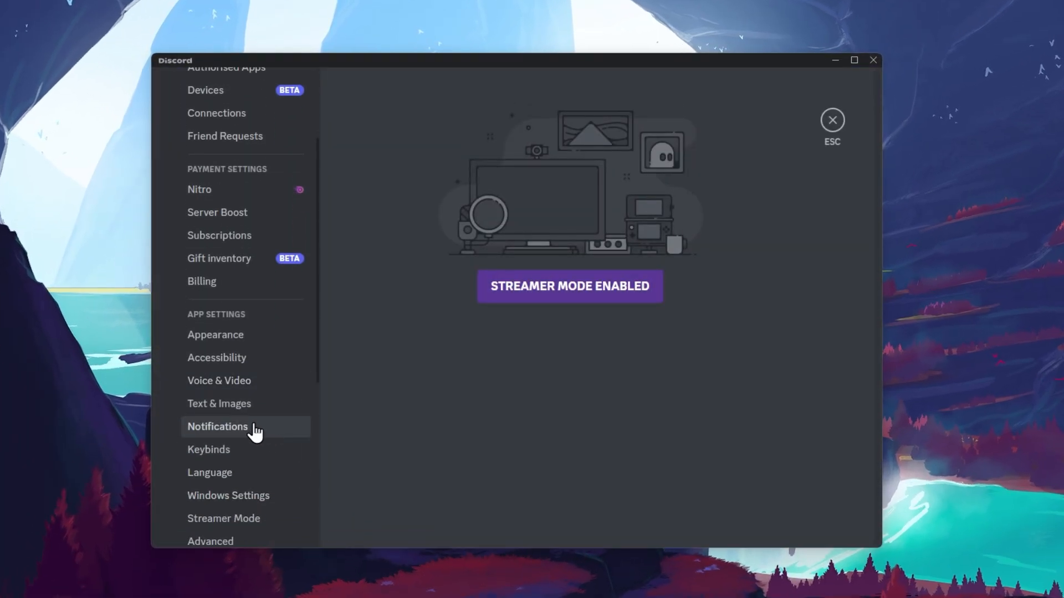
{"action": "mouse_move", "coordinate": [161, 414]}
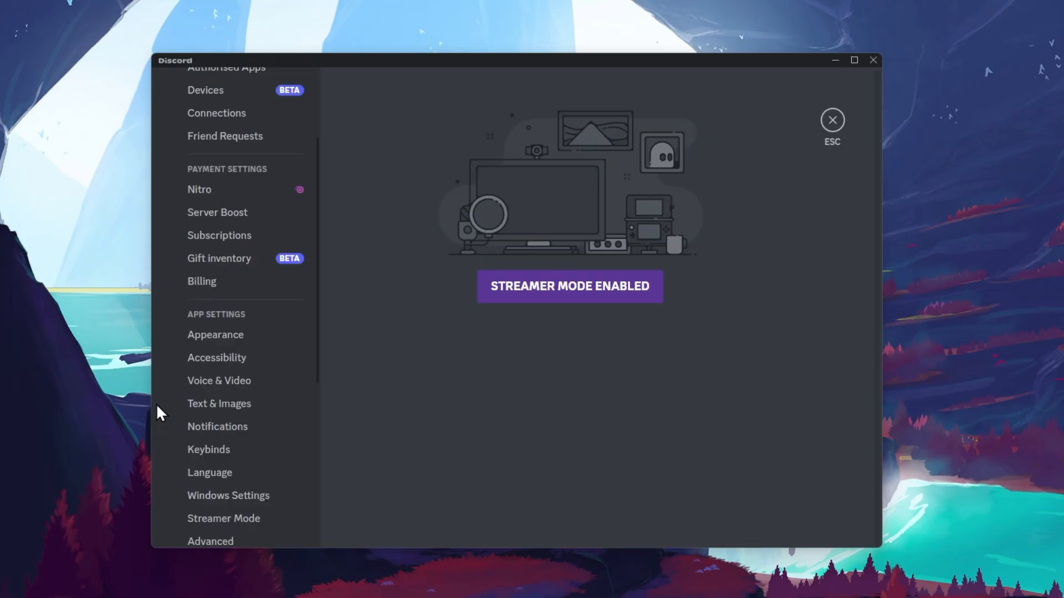
{"action": "left_click", "coordinate": [219, 381]}
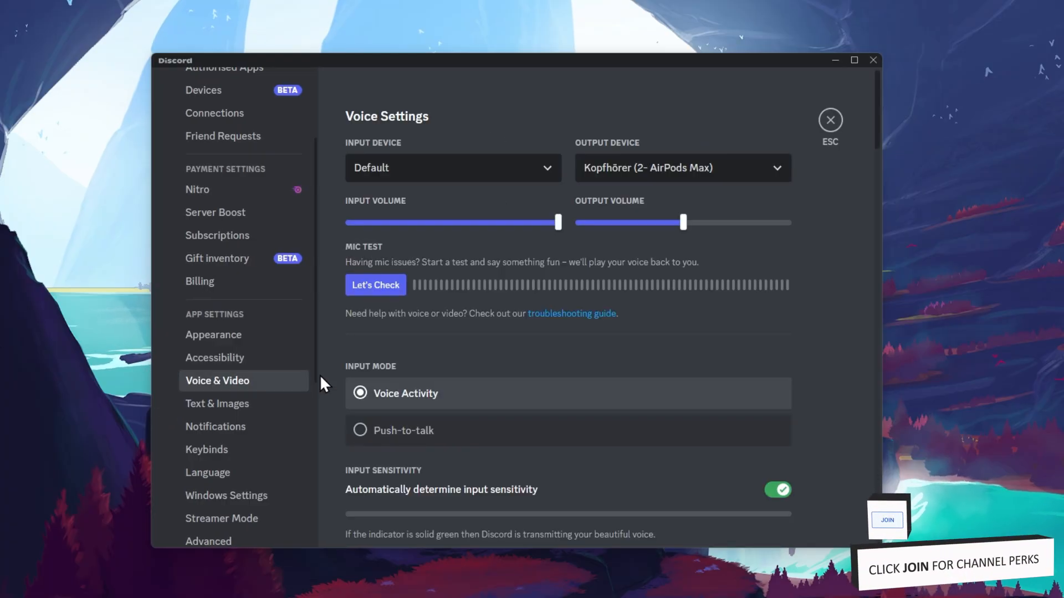
{"action": "scroll", "scroll_direction": "down", "scroll_amount": 3}
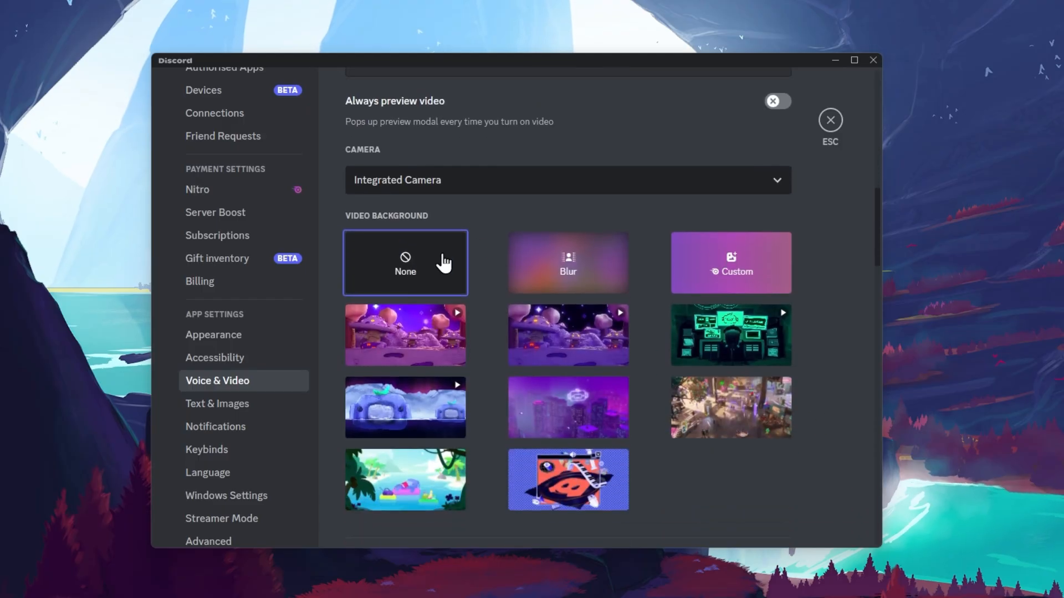
{"action": "scroll", "scroll_direction": "down", "scroll_amount": 3}
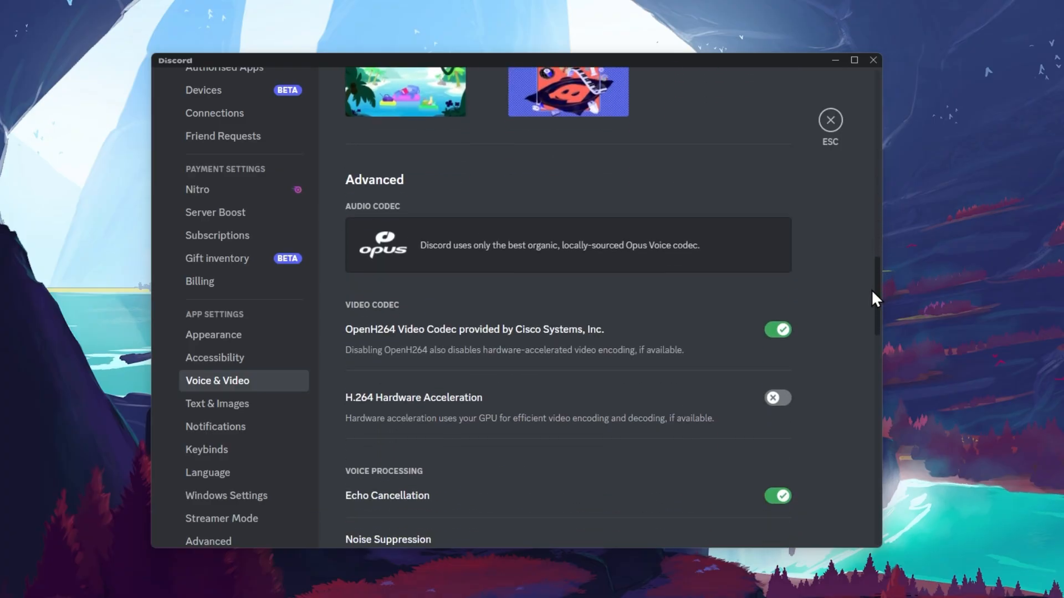
{"action": "scroll", "scroll_direction": "down", "scroll_amount": 3}
{"action": "type", "text": "task m"}
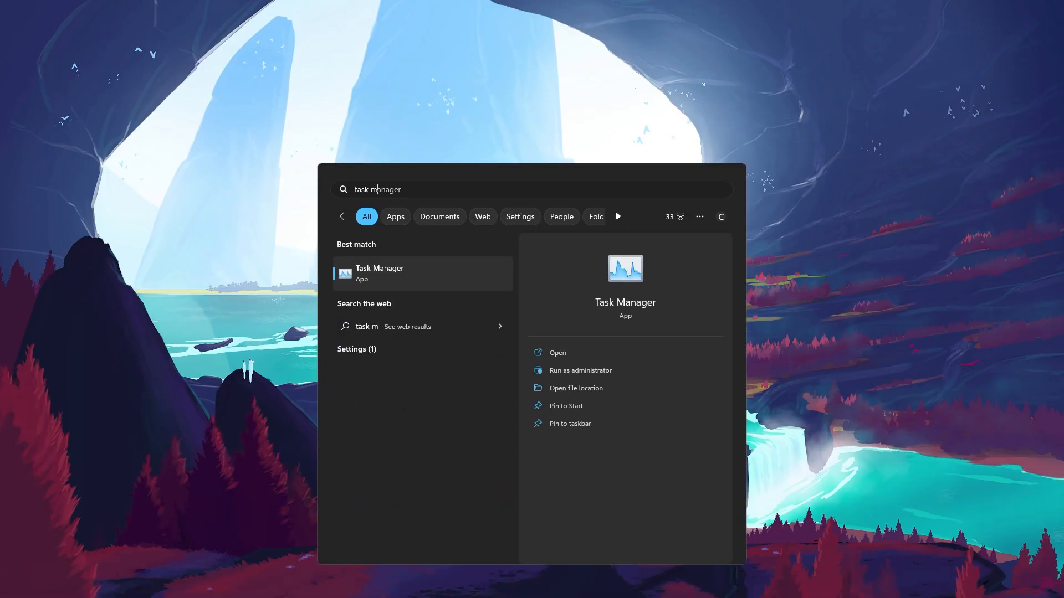
- In Task Manager's Processes list, bring up the end-task options for the running Discord process
{"action": "left_click", "coordinate": [401, 273]}
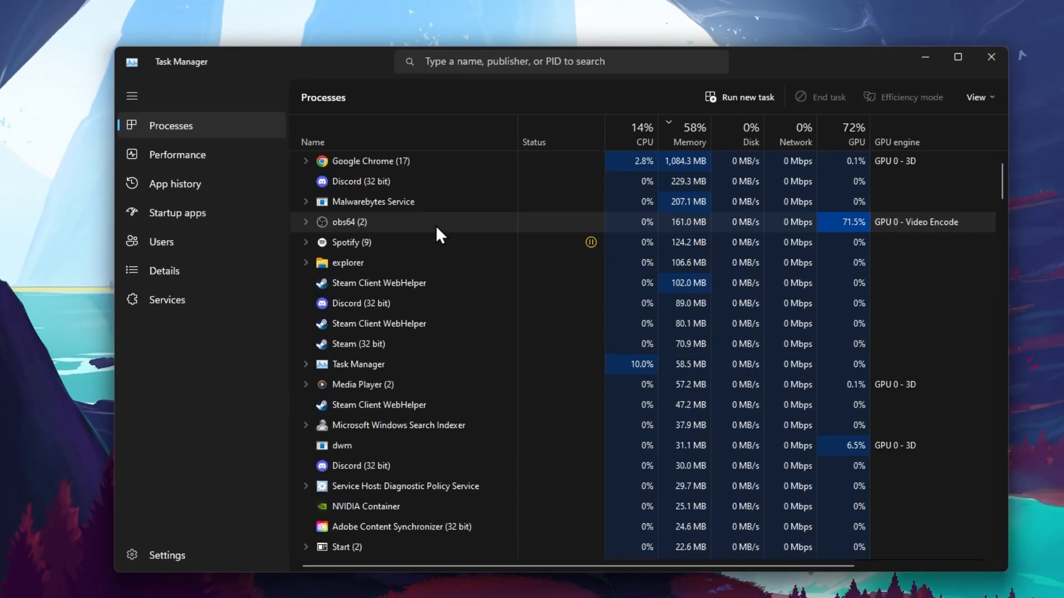
{"action": "right_click", "coordinate": [360, 182]}
{"action": "type", "text": "disc"}
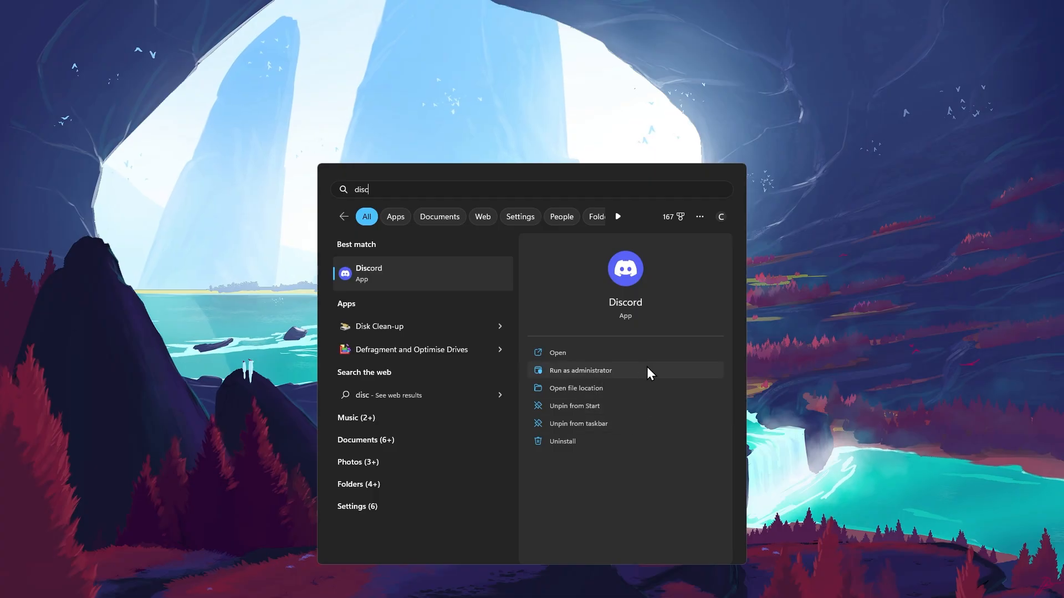
- Launch Discord from Start search with Run as administrator
{"action": "left_click", "coordinate": [581, 370]}
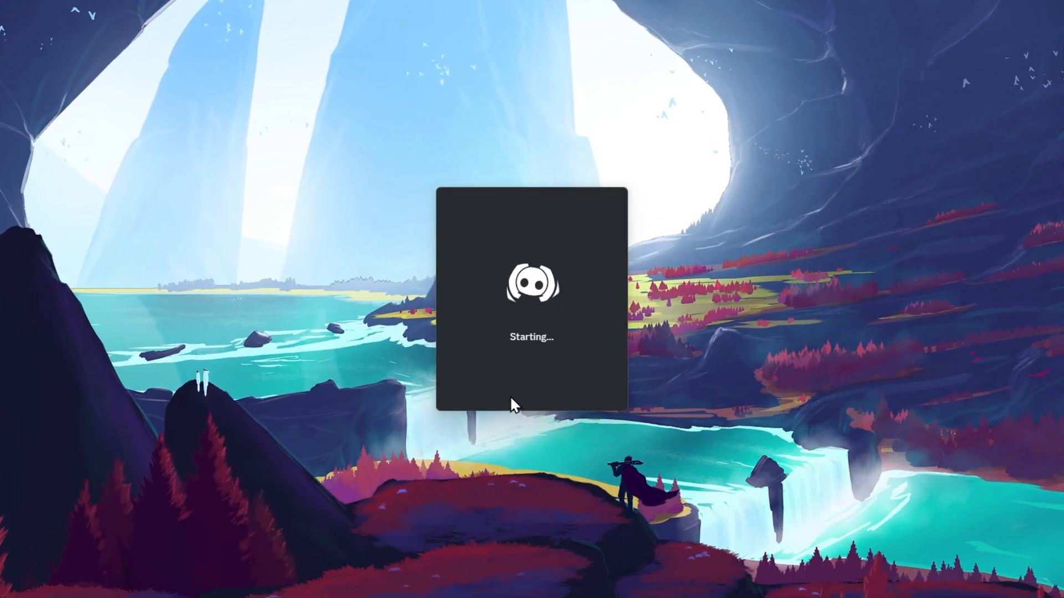